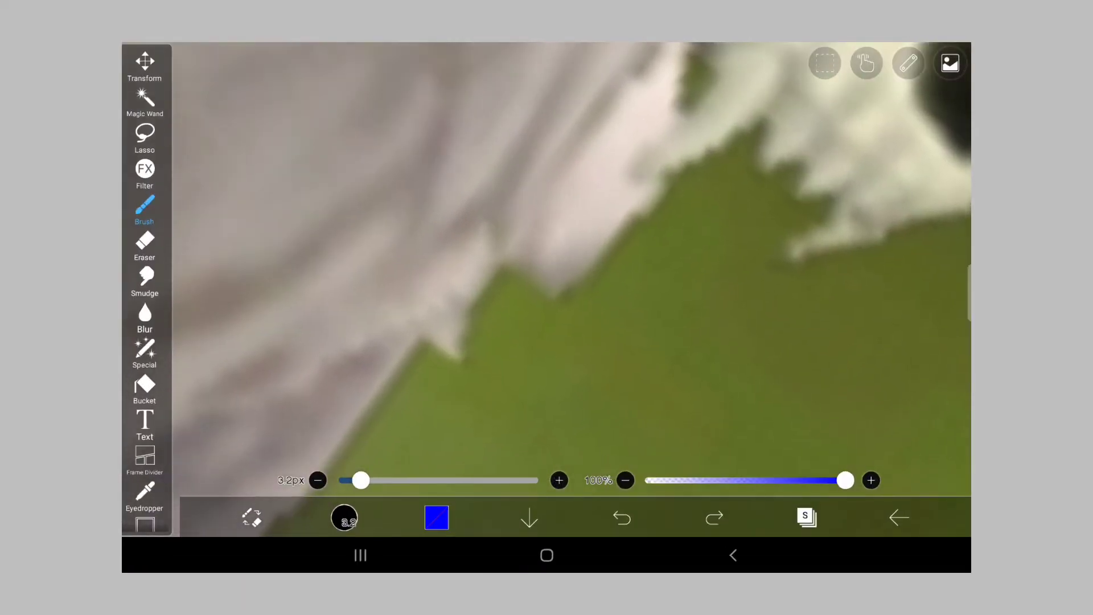
Draw thin black 0.7px curved strands into the wolf's pale fur for fine hair detail
{"action": "left_click_drag", "start_coordinate": [450, 348], "coordinate": [670, 180]}
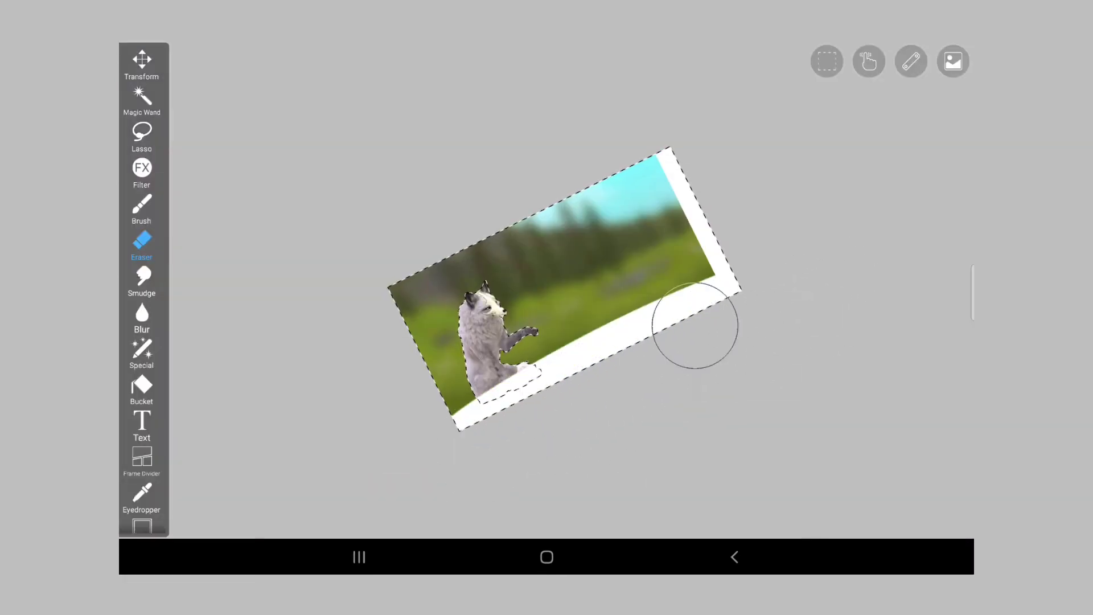
{"action": "left_click_drag", "start_coordinate": [693, 328], "coordinate": [408, 279]}
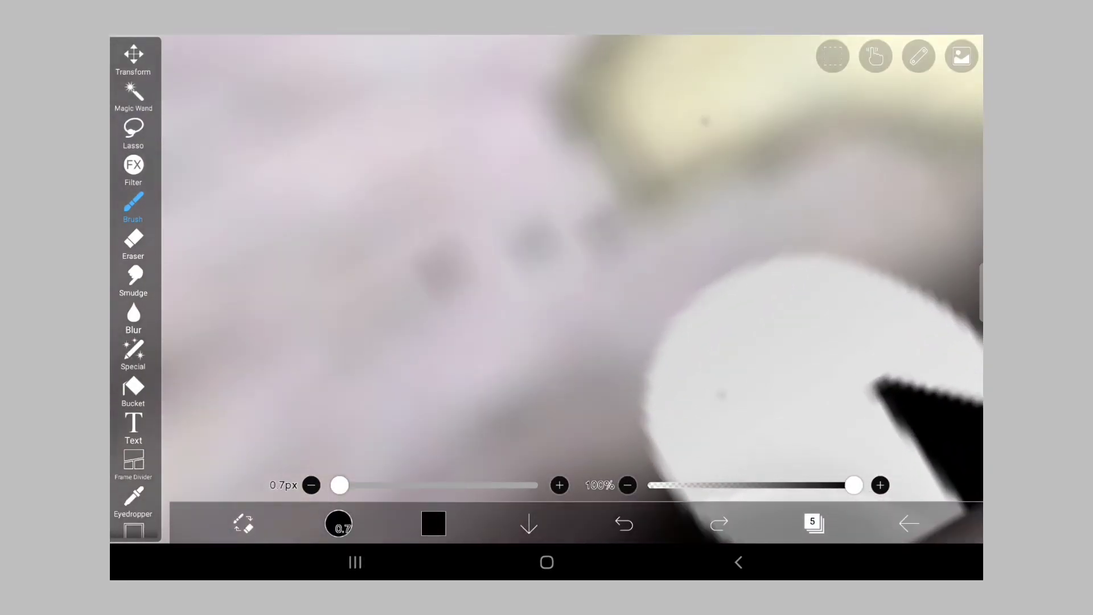
{"action": "left_click_drag", "start_coordinate": [432, 447], "coordinate": [690, 122]}
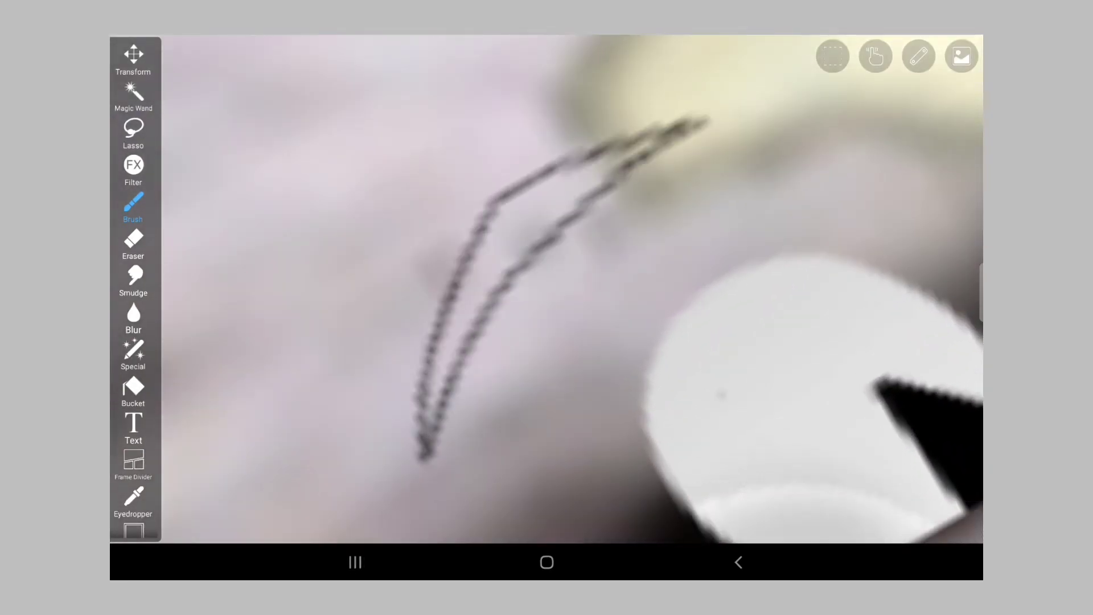